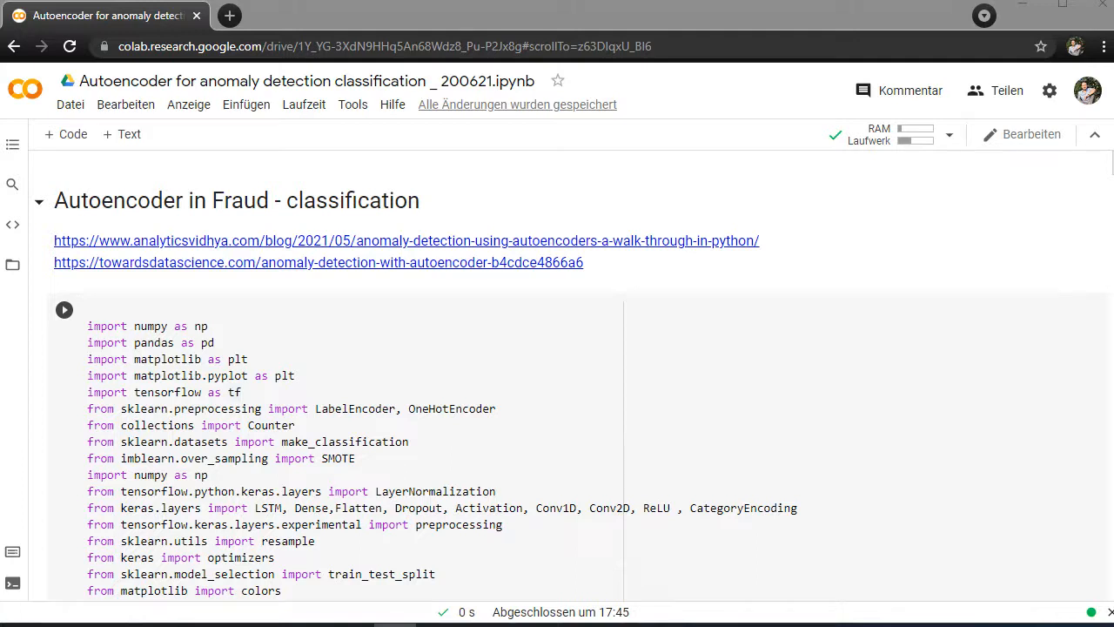
Step: Scroll past the full import cell to the outliers sketch above the 'import the data' heading
{"action": "left_click", "coordinate": [64, 310]}
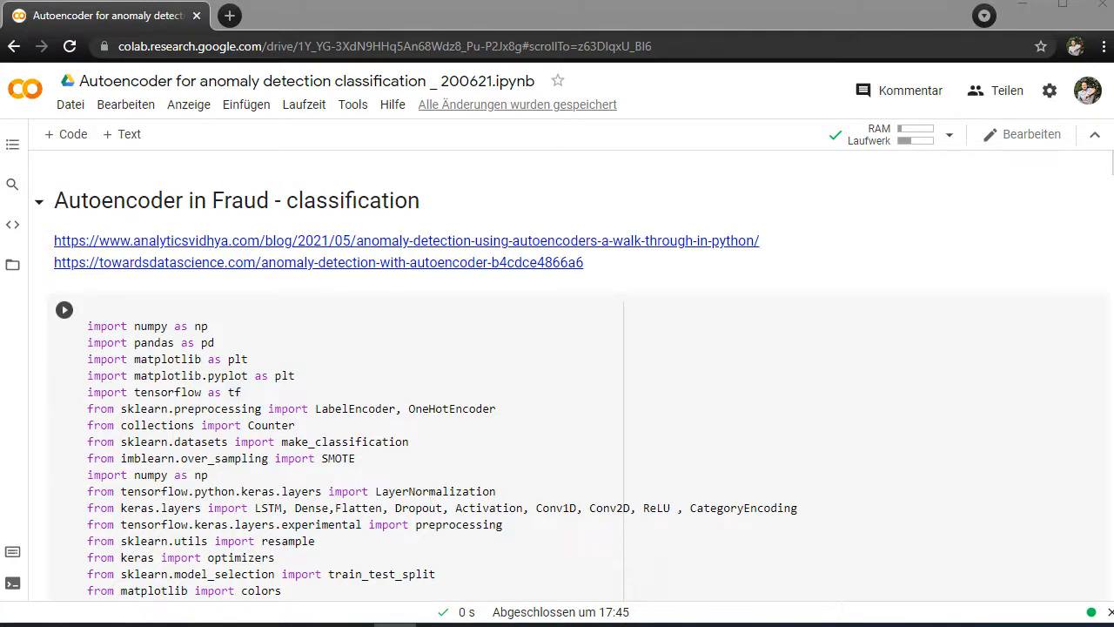
{"action": "scroll", "scroll_direction": "down", "scroll_amount": 3}
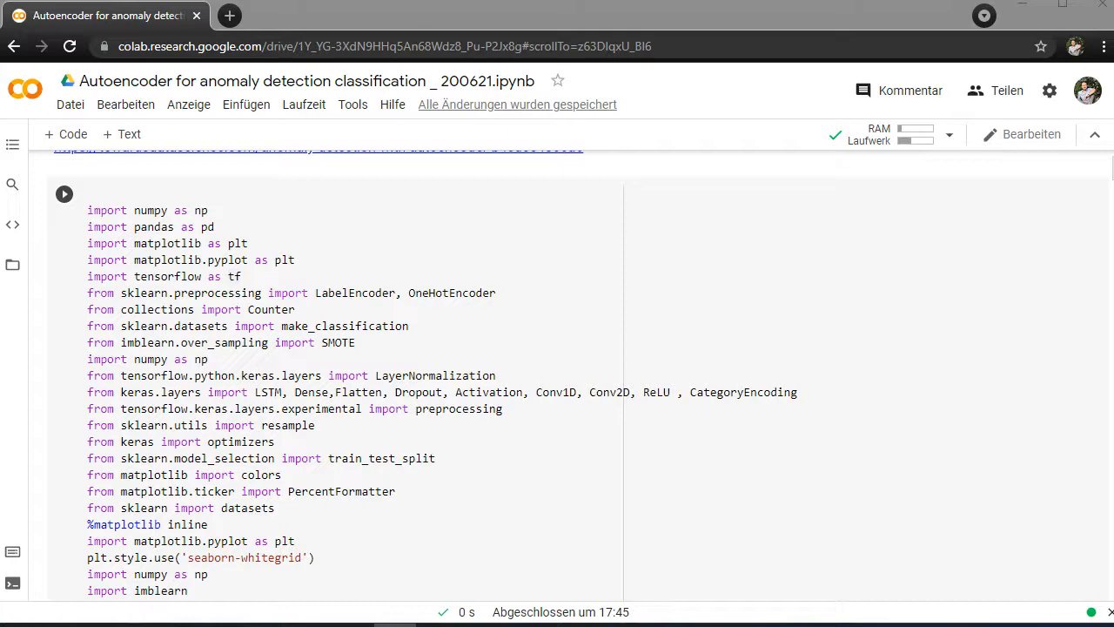
{"action": "scroll", "scroll_direction": "down", "scroll_amount": 3}
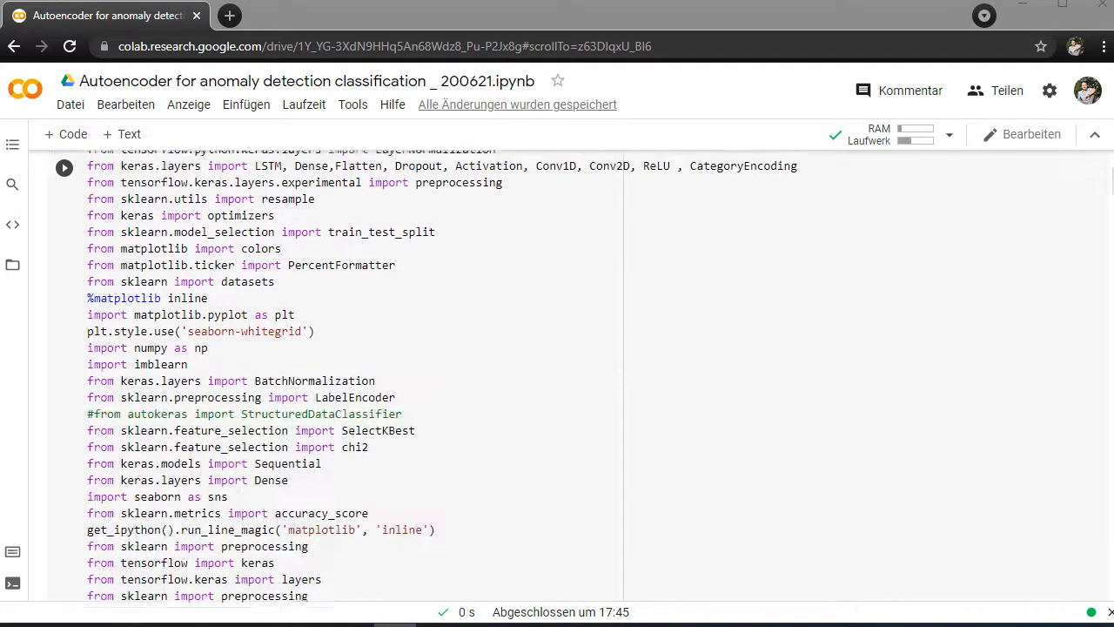
{"action": "scroll", "scroll_direction": "down", "scroll_amount": 3}
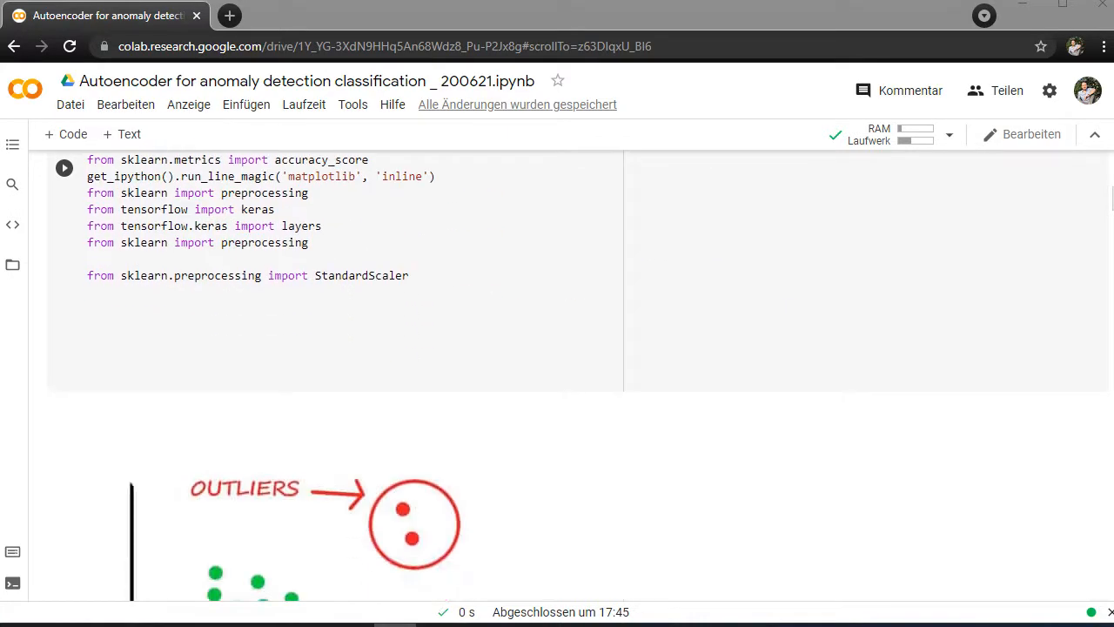
{"action": "scroll", "scroll_direction": "down", "scroll_amount": 3}
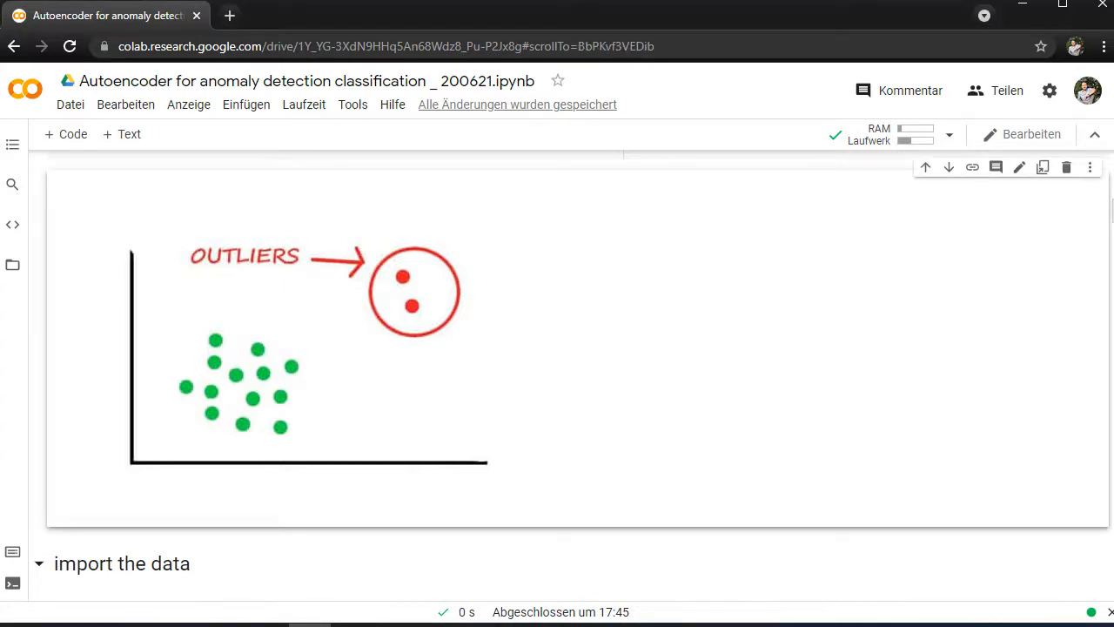
Step: Scroll through the data-import cell to the 5×141 dataset.head() preview and y.shape (4998,)
{"action": "scroll", "scroll_direction": "down", "scroll_amount": 3}
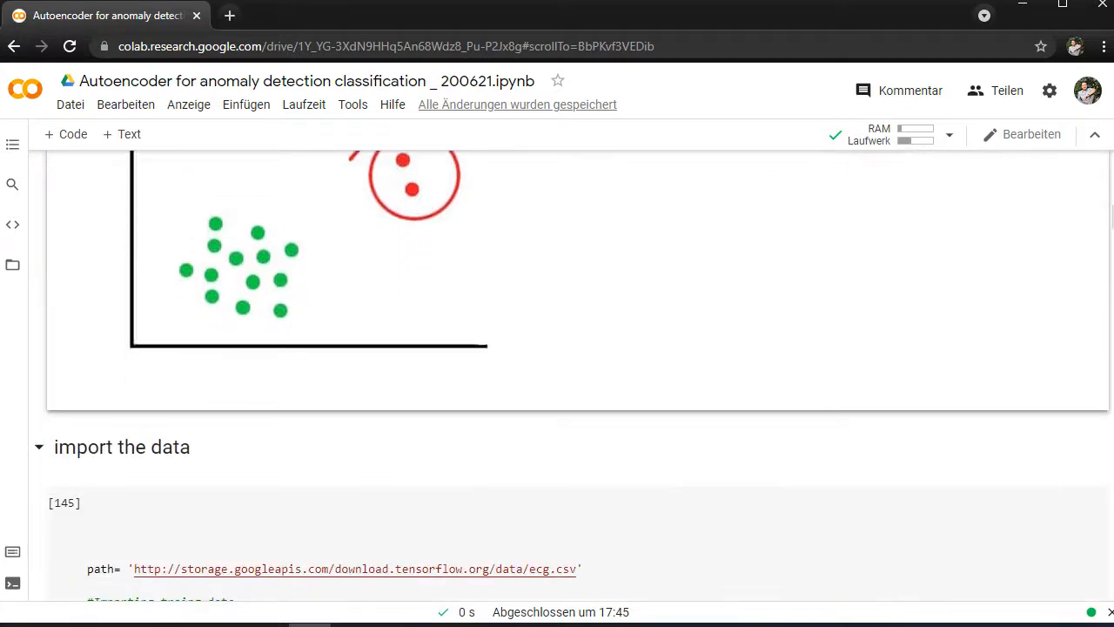
{"action": "scroll", "scroll_direction": "up", "scroll_amount": 3}
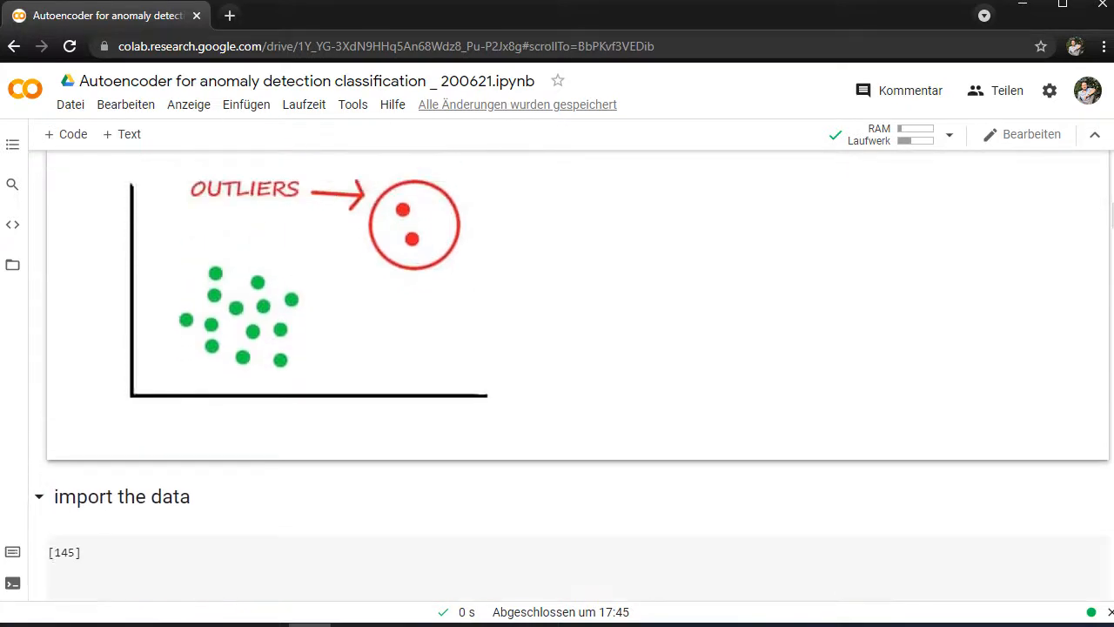
{"action": "scroll", "scroll_direction": "down", "scroll_amount": 3}
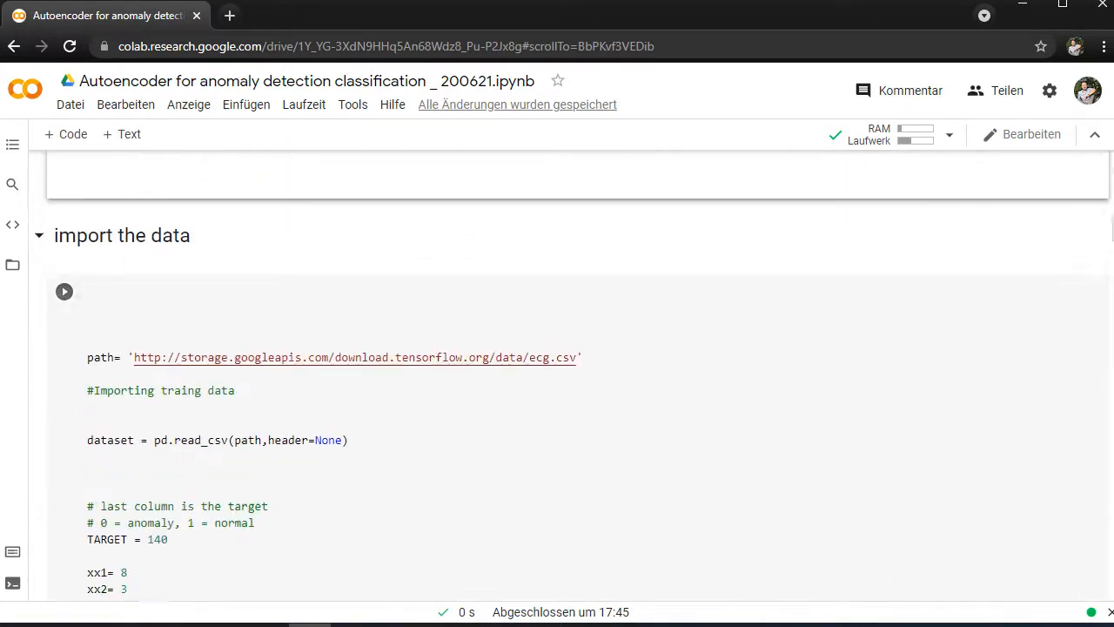
{"action": "scroll", "scroll_direction": "down", "scroll_amount": 3}
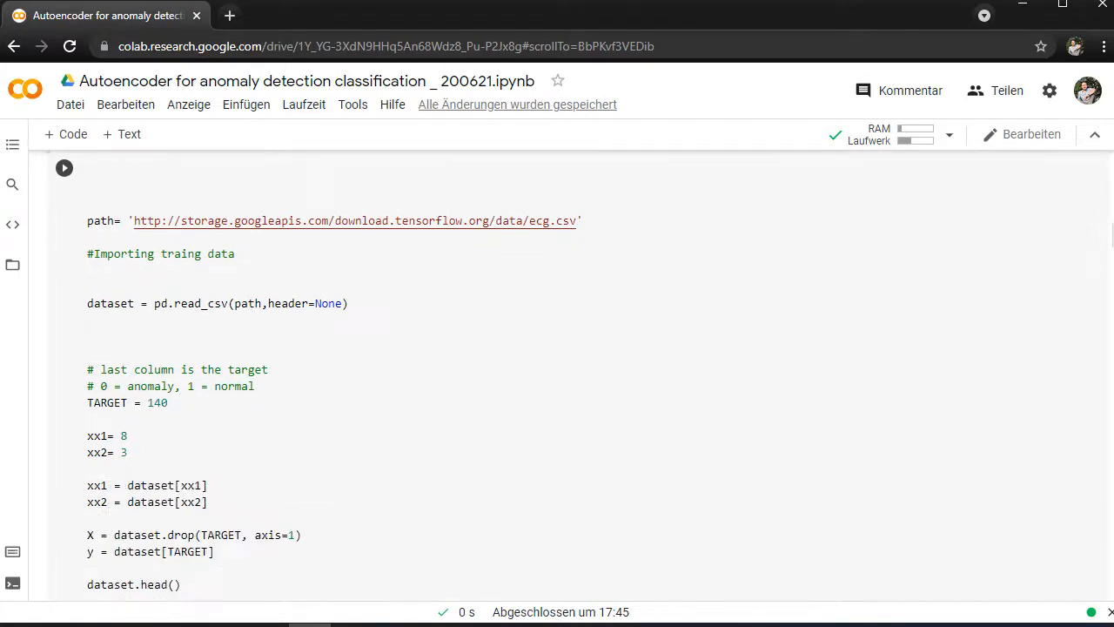
{"action": "scroll", "scroll_direction": "down", "scroll_amount": 3}
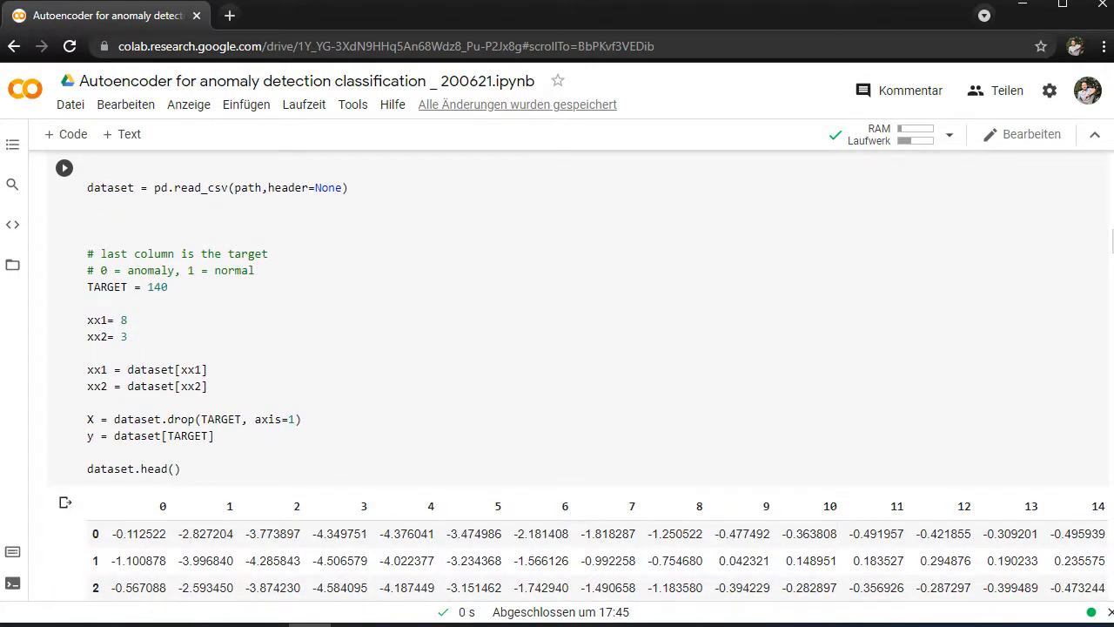
{"action": "scroll", "scroll_direction": "down", "scroll_amount": 3}
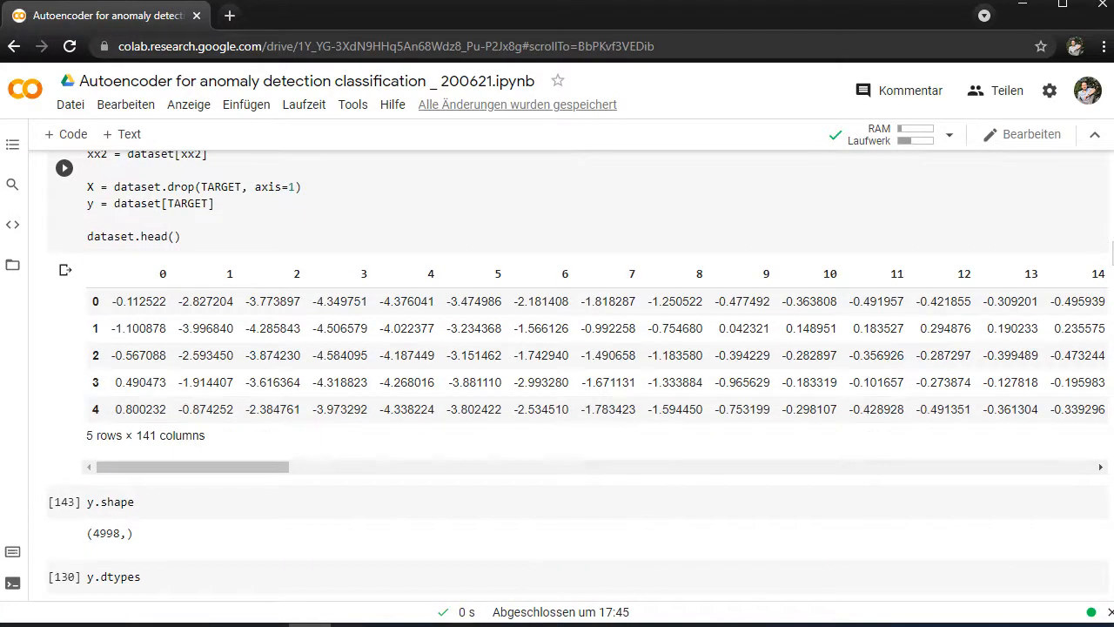
{"action": "scroll", "scroll_direction": "down", "scroll_amount": 3}
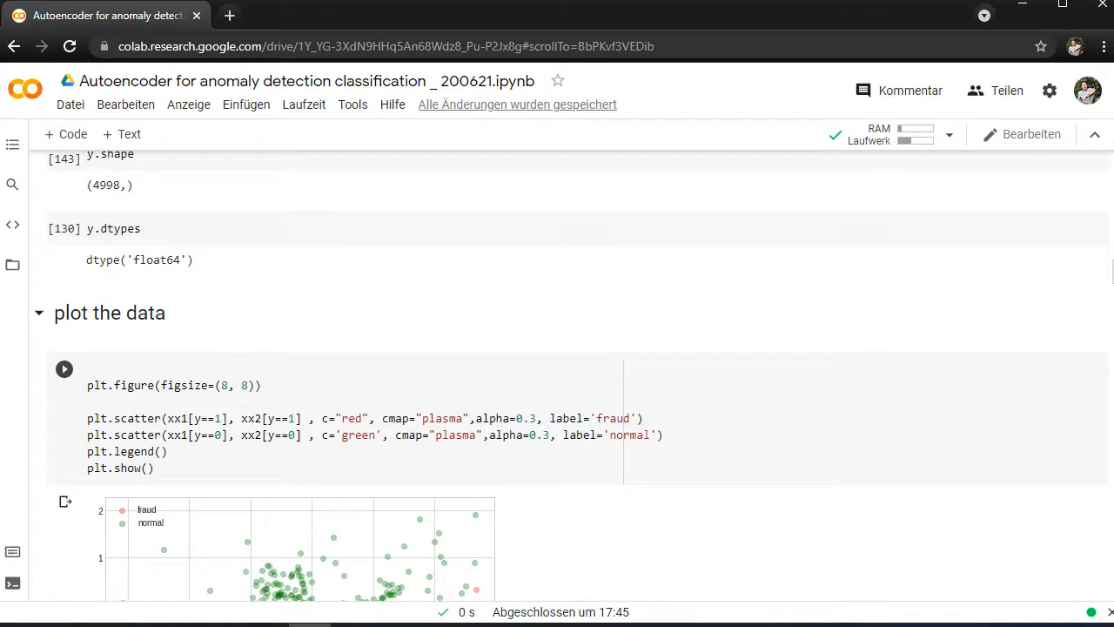
Step: Scroll past the fraud-versus-normal scatter plot and one-hot encoding to the scaling cell's scaled array output
{"action": "scroll", "scroll_direction": "down", "scroll_amount": 3}
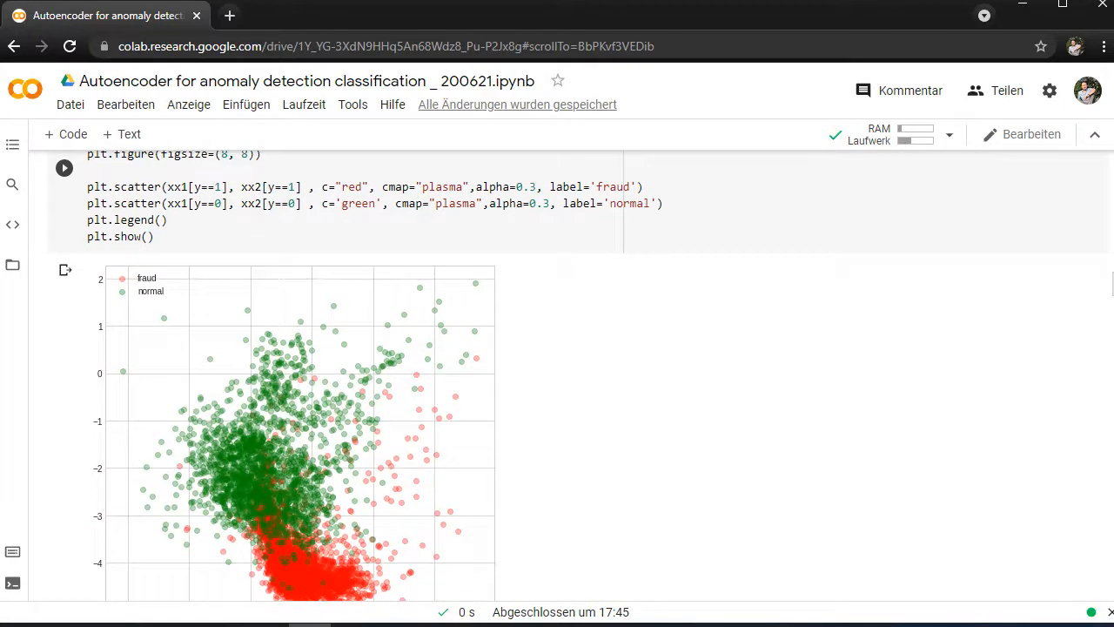
{"action": "scroll", "scroll_direction": "down", "scroll_amount": 3}
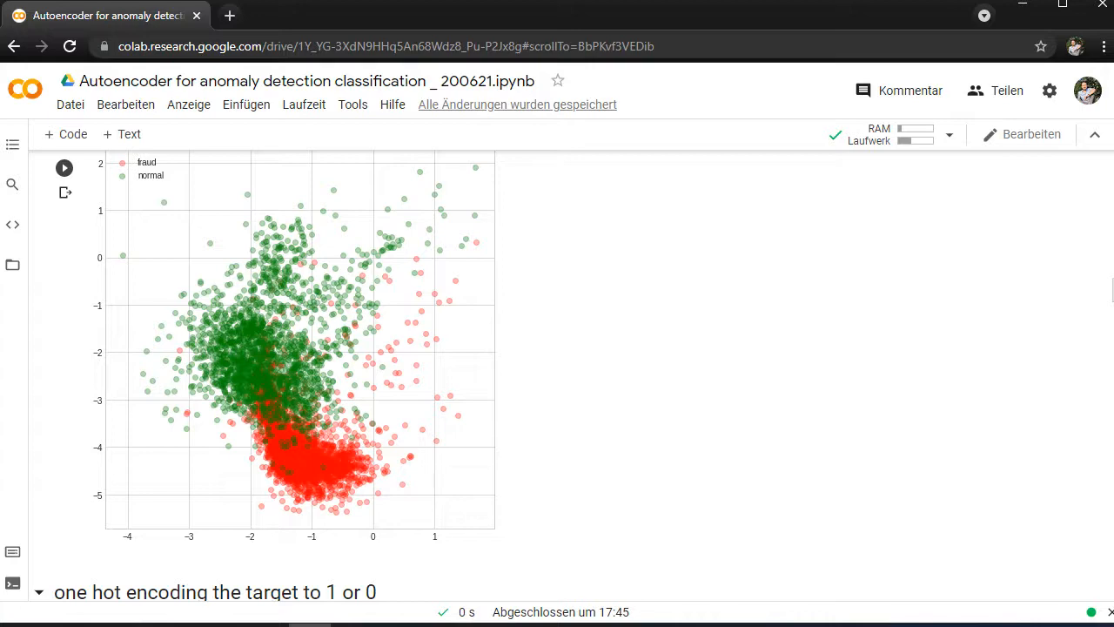
{"action": "scroll", "scroll_direction": "down", "scroll_amount": 3}
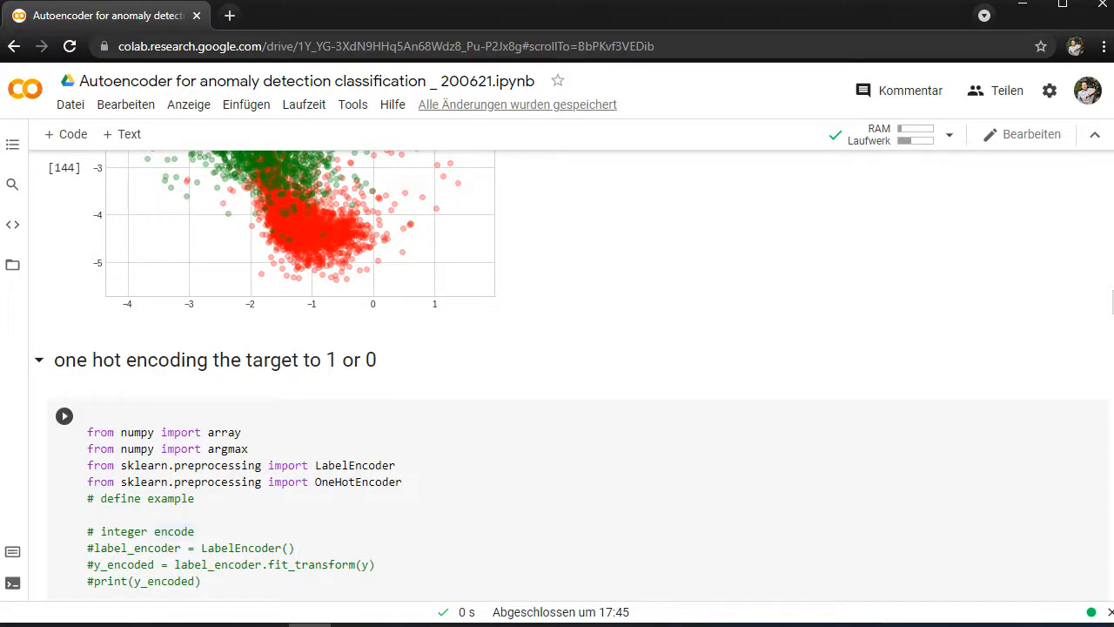
{"action": "scroll", "scroll_direction": "down", "scroll_amount": 3}
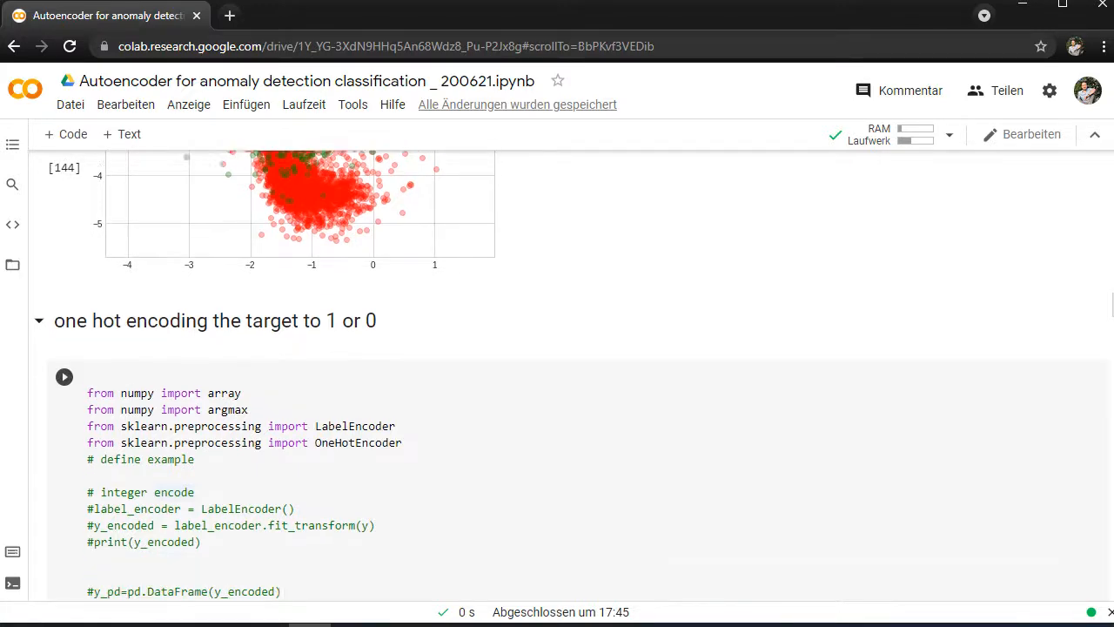
{"action": "scroll", "scroll_direction": "up", "scroll_amount": 3}
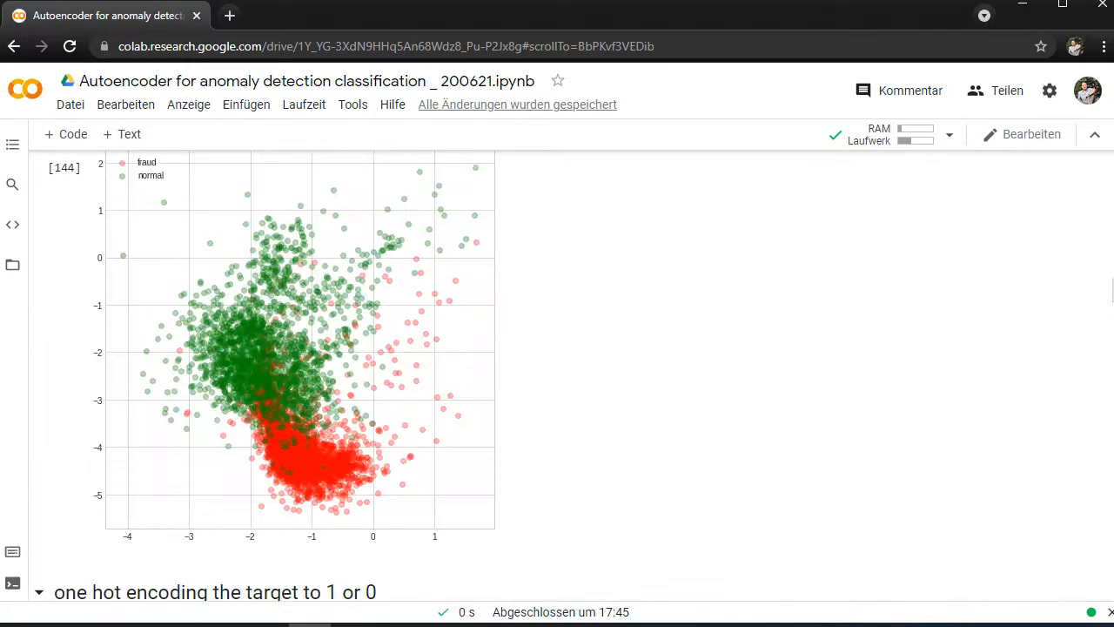
{"action": "scroll", "scroll_direction": "up", "scroll_amount": 3}
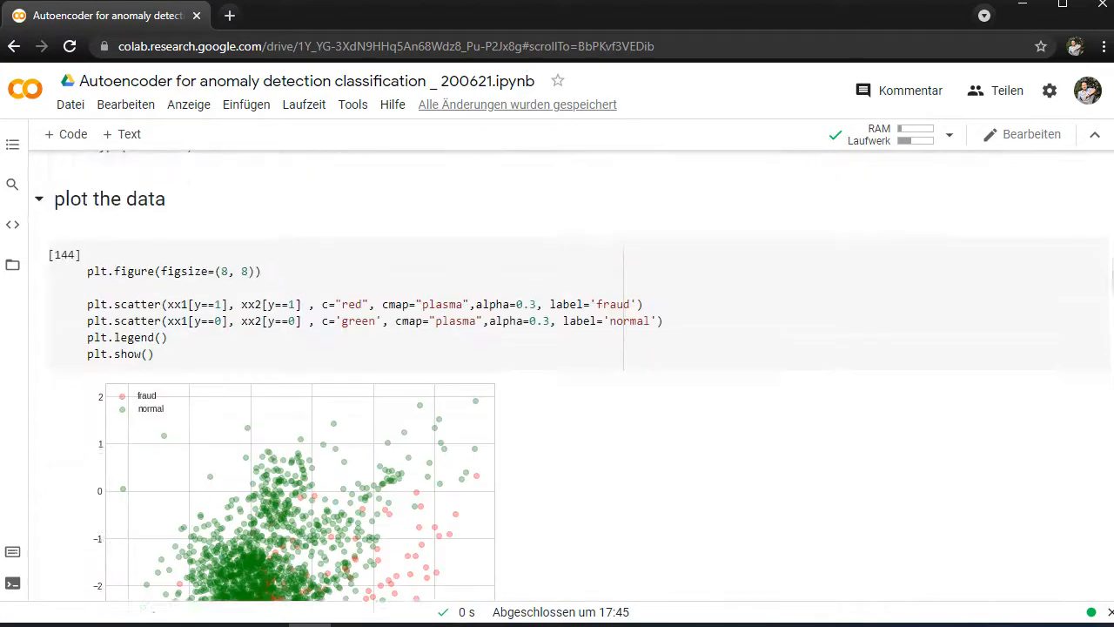
{"action": "scroll", "scroll_direction": "up", "scroll_amount": 3}
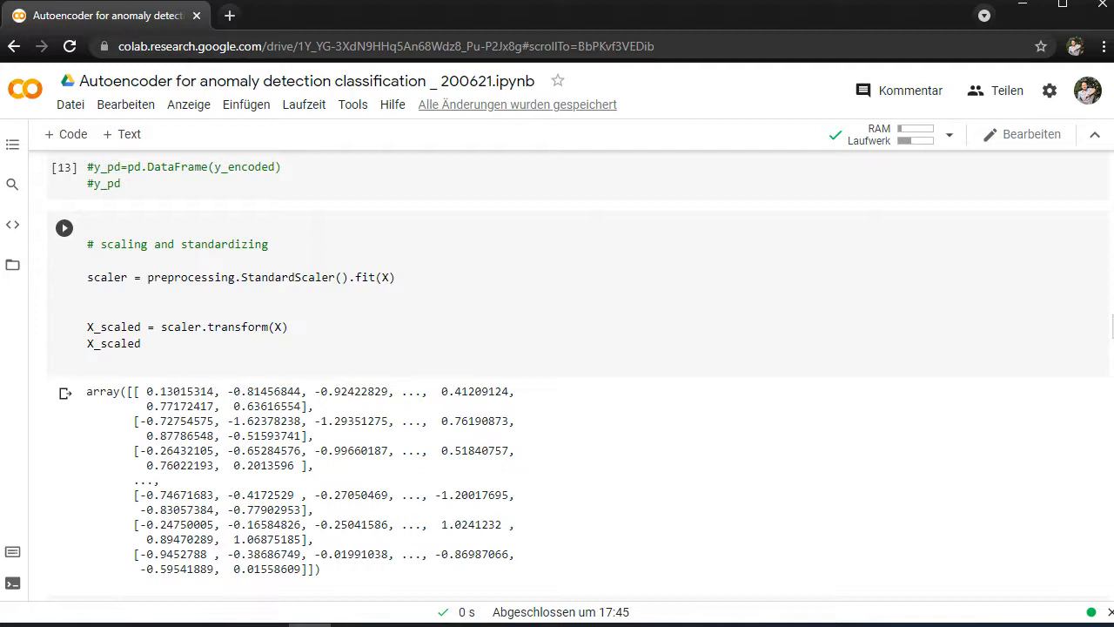
Step: Scroll to the train_test_split cell and the early stopping callback definitions
{"action": "scroll", "scroll_direction": "down", "scroll_amount": 3}
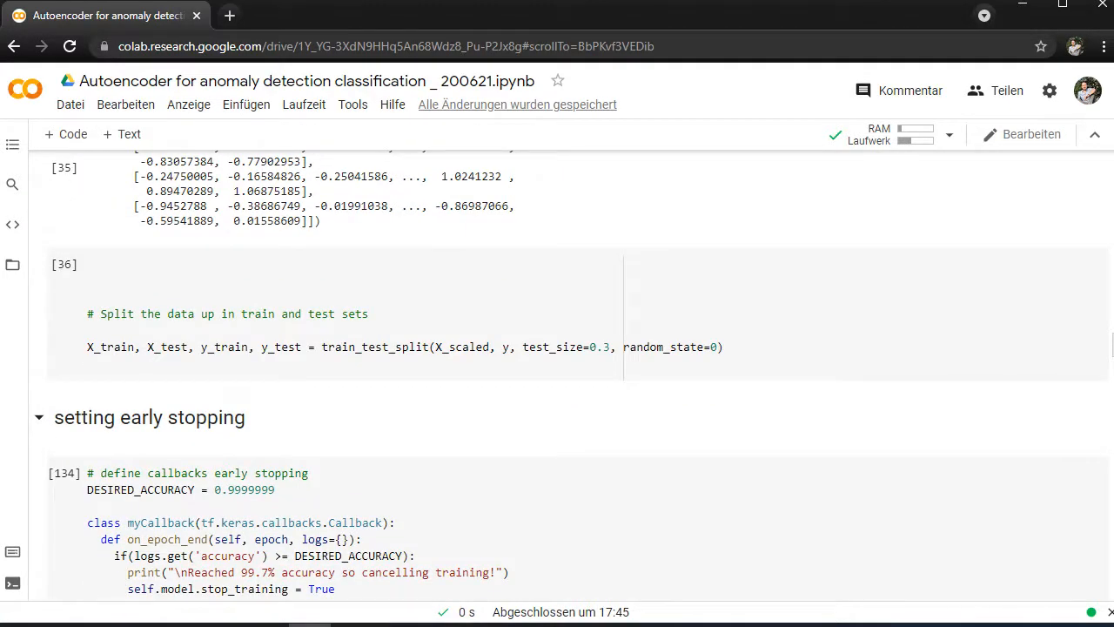
{"action": "scroll", "scroll_direction": "down", "scroll_amount": 3}
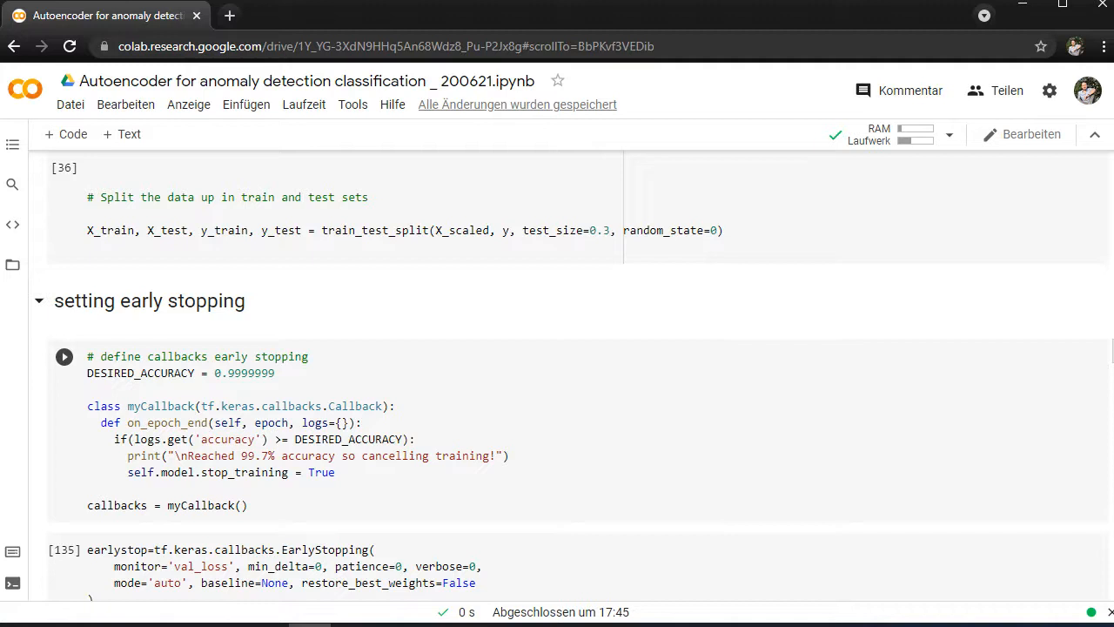
Step: Scroll from early stopping into the 'training the keras model' Sequential layer definitions
{"action": "scroll", "scroll_direction": "down", "scroll_amount": 3}
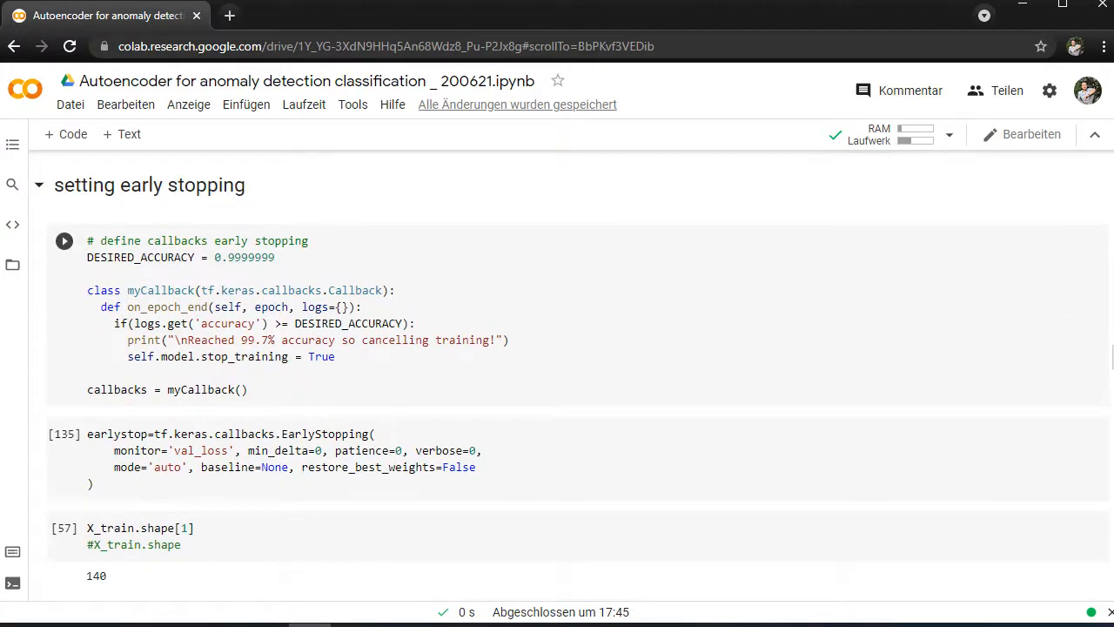
{"action": "scroll", "scroll_direction": "down", "scroll_amount": 3}
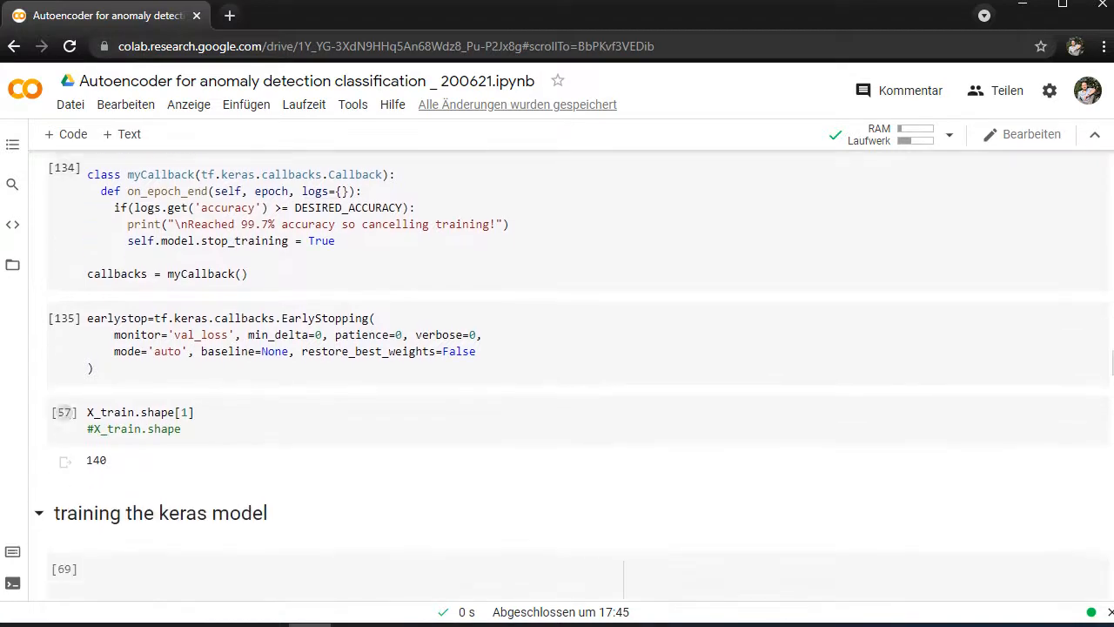
{"action": "scroll", "scroll_direction": "down", "scroll_amount": 3}
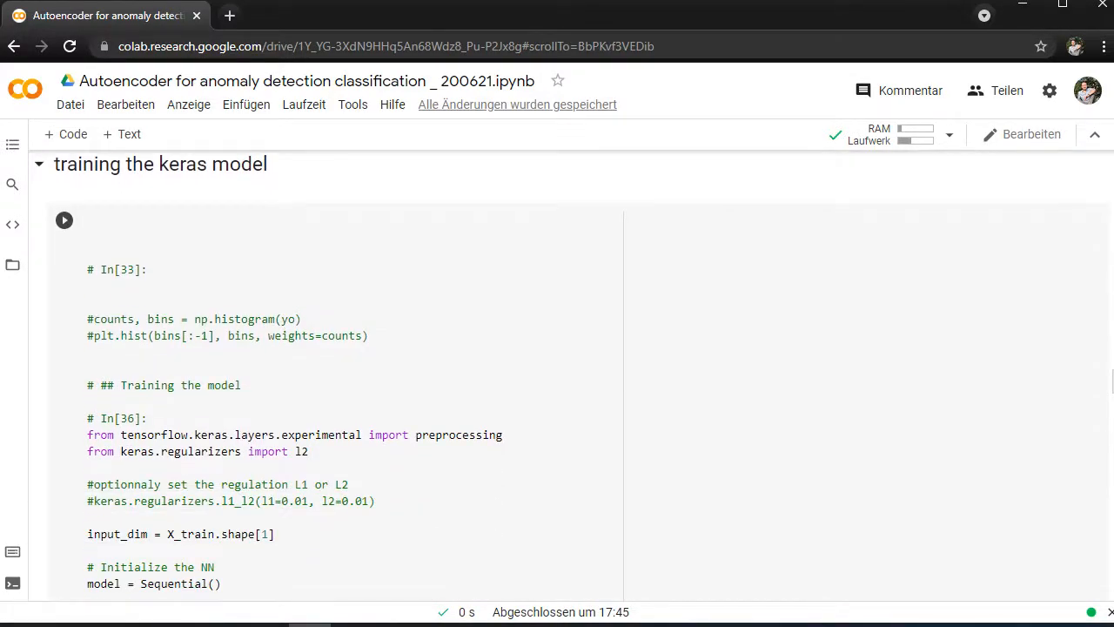
{"action": "scroll", "scroll_direction": "down", "scroll_amount": 3}
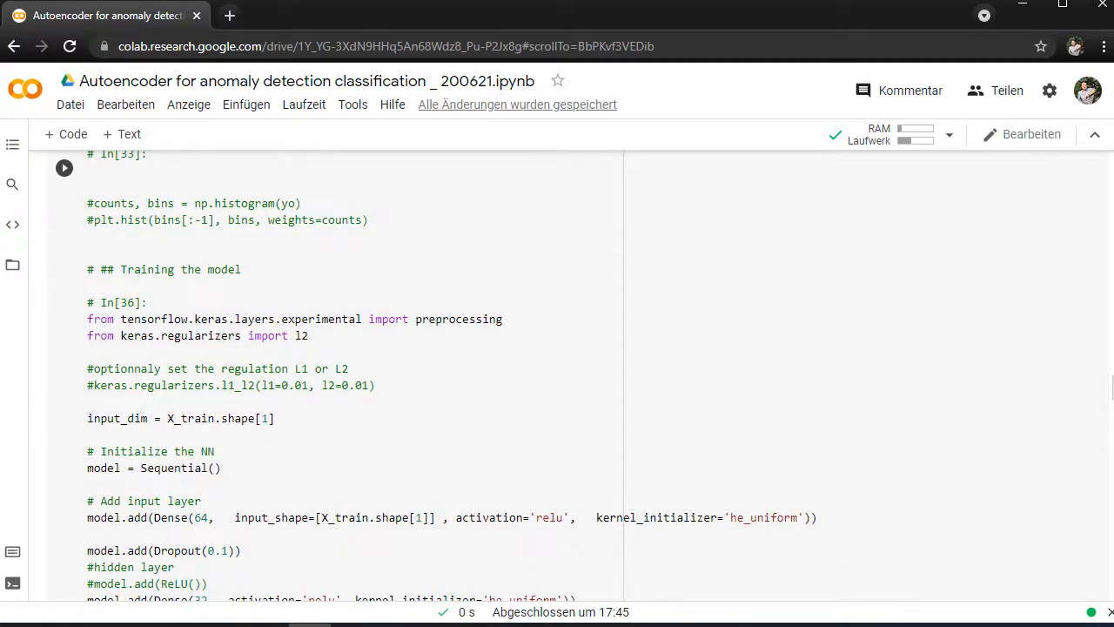
{"action": "scroll", "scroll_direction": "down", "scroll_amount": 3}
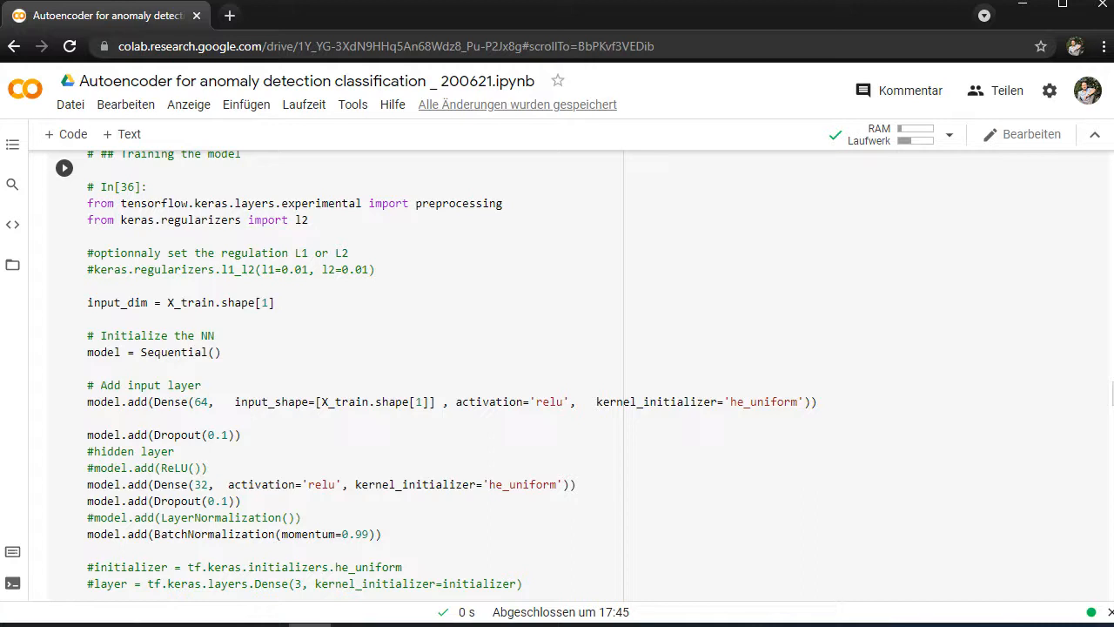
Step: Scroll on to the Adam optimizer, binary cross-entropy model.compile and model.summary() lines
{"action": "scroll", "scroll_direction": "down", "scroll_amount": 3}
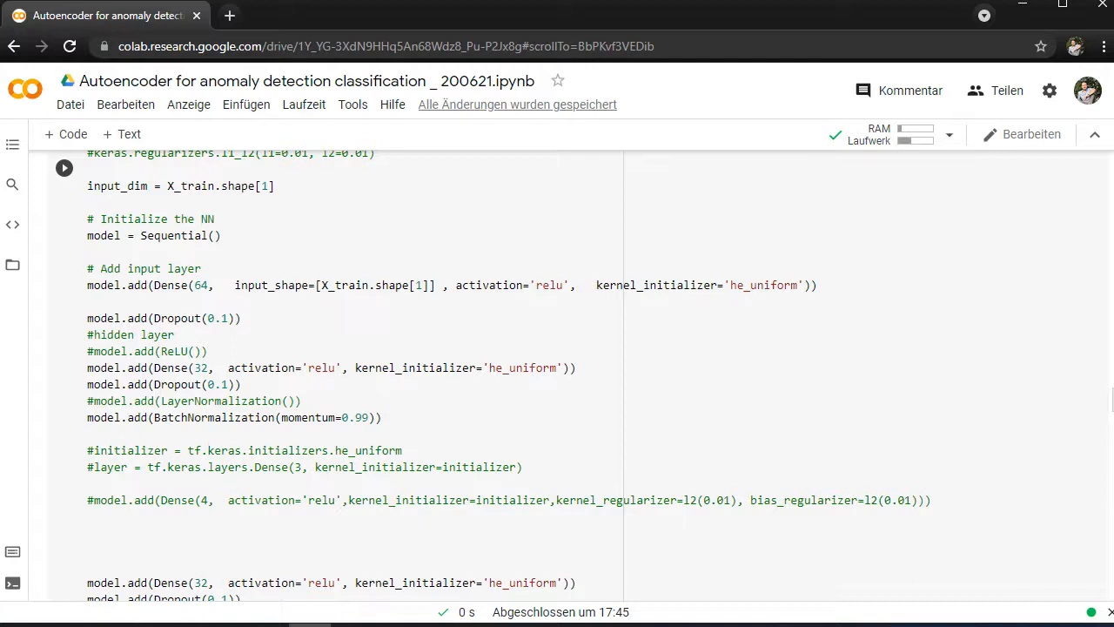
{"action": "scroll", "scroll_direction": "down", "scroll_amount": 3}
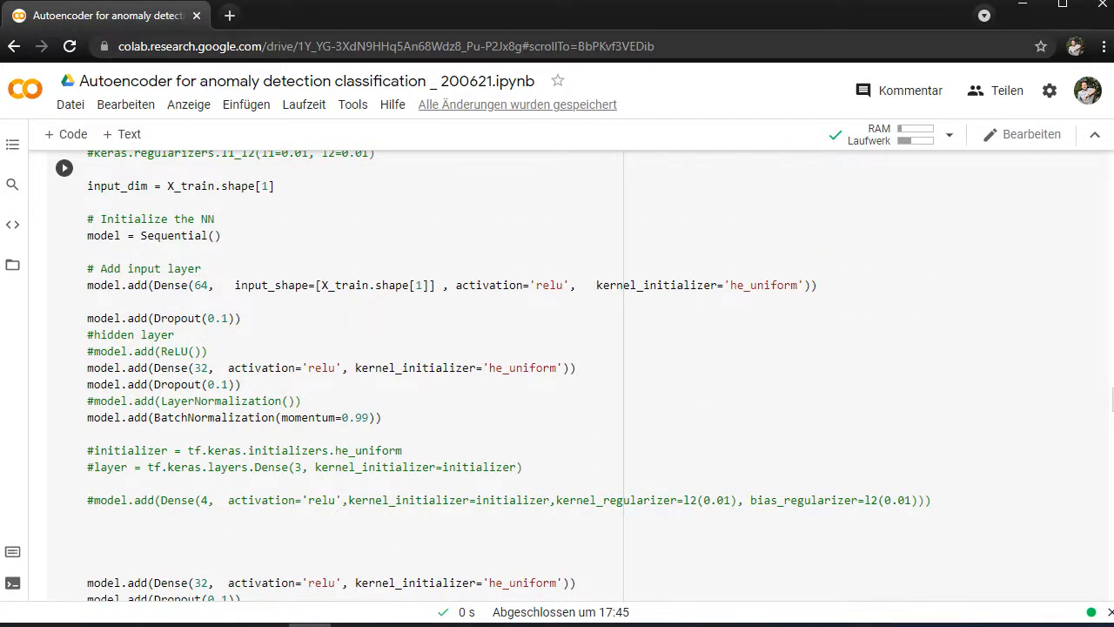
{"action": "scroll", "scroll_direction": "down", "scroll_amount": 3}
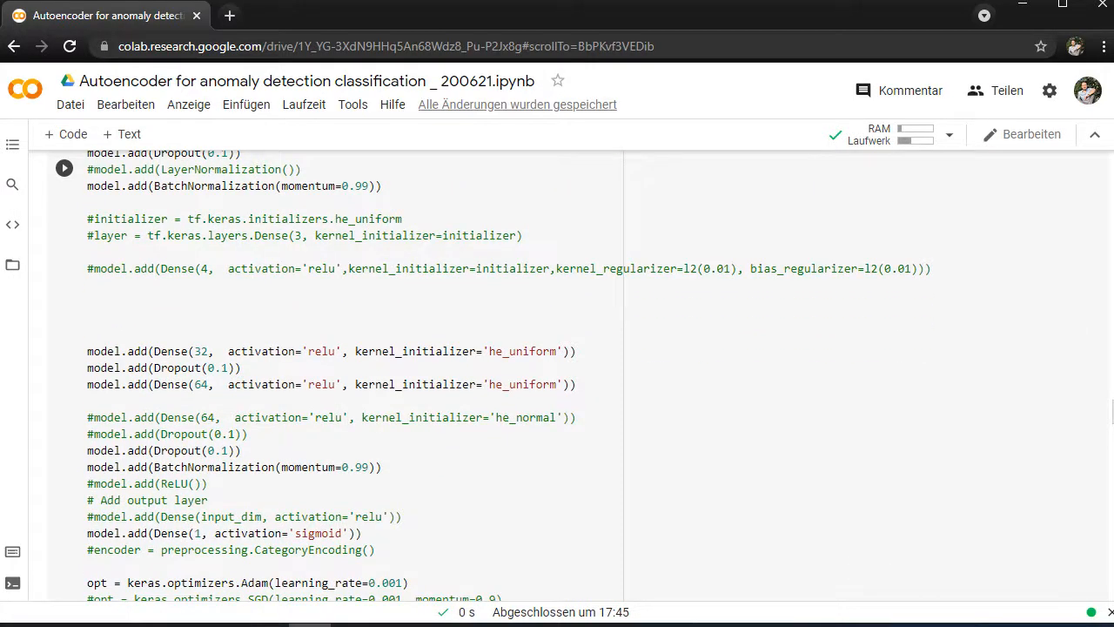
{"action": "scroll", "scroll_direction": "down", "scroll_amount": 3}
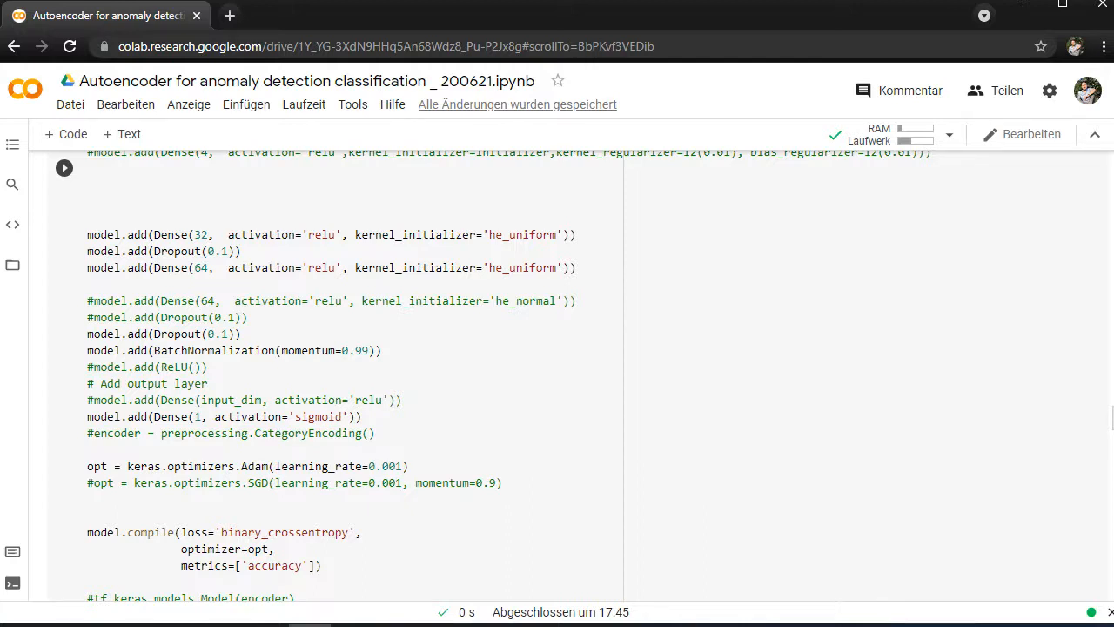
{"action": "scroll", "scroll_direction": "down", "scroll_amount": 3}
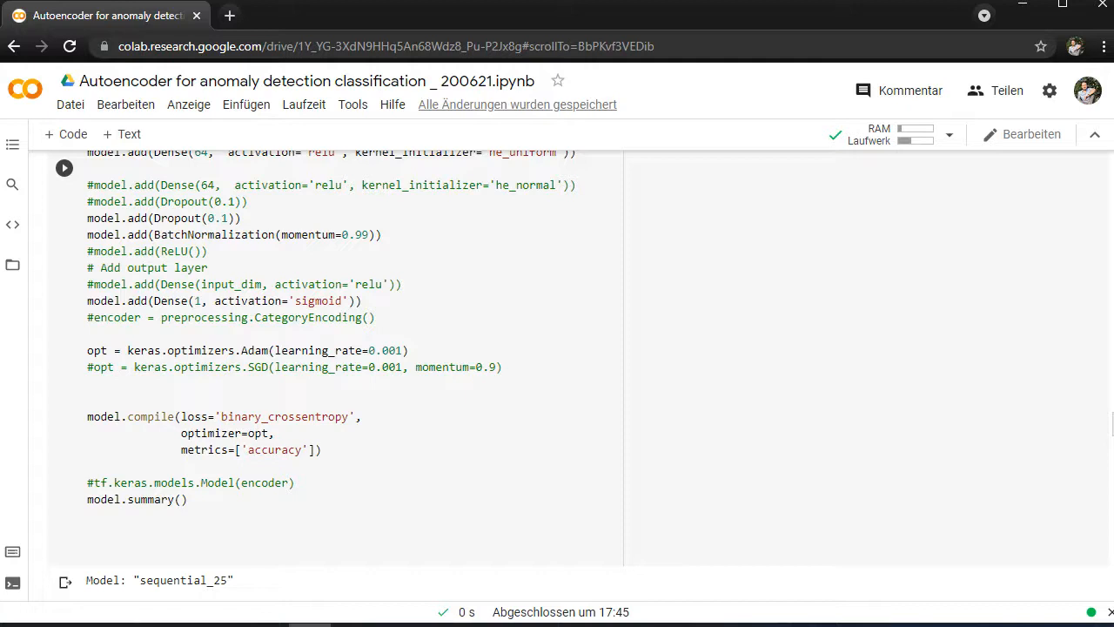
Step: Scroll through the 14,721-parameter model summary and select the 50-epoch shuffled model.fit cell
{"action": "scroll", "scroll_direction": "down", "scroll_amount": 3}
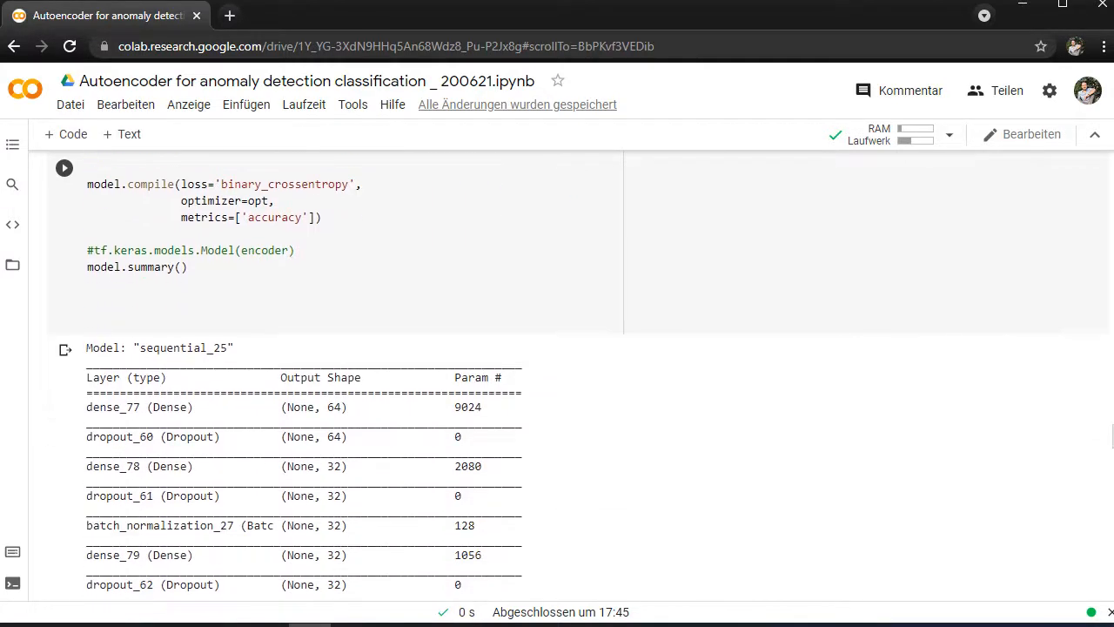
{"action": "scroll", "scroll_direction": "down", "scroll_amount": 3}
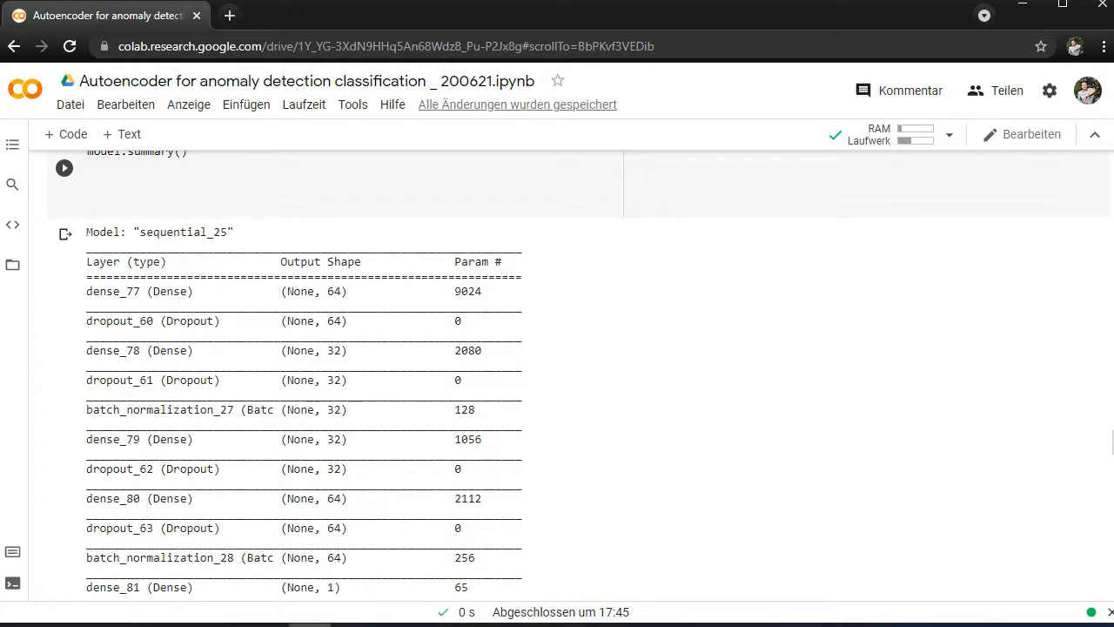
{"action": "scroll", "scroll_direction": "down", "scroll_amount": 3}
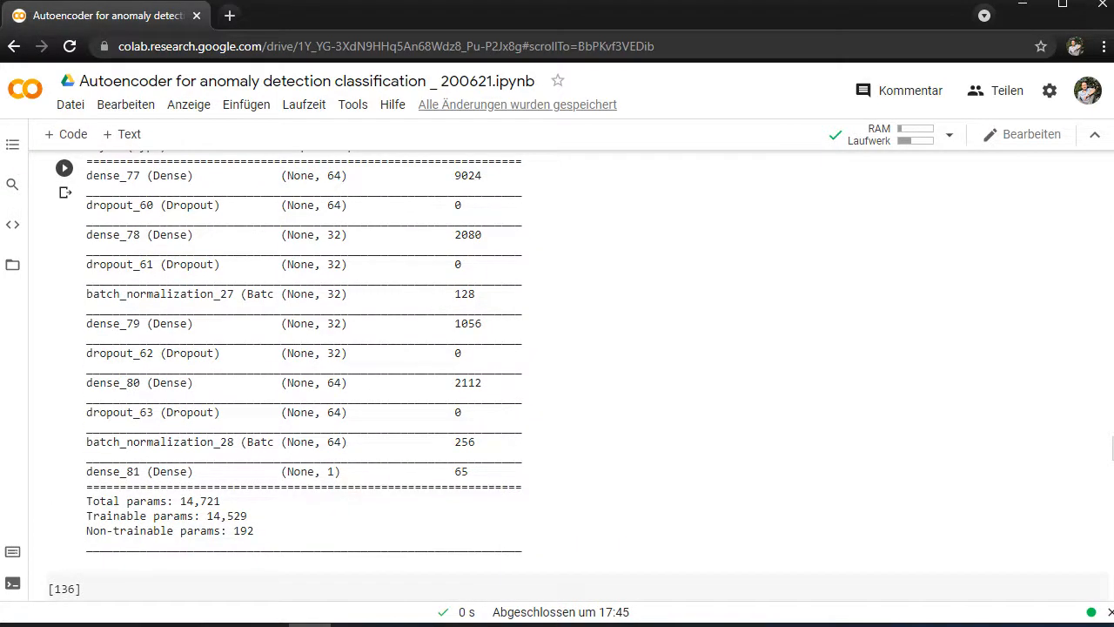
{"action": "scroll", "scroll_direction": "down", "scroll_amount": 3}
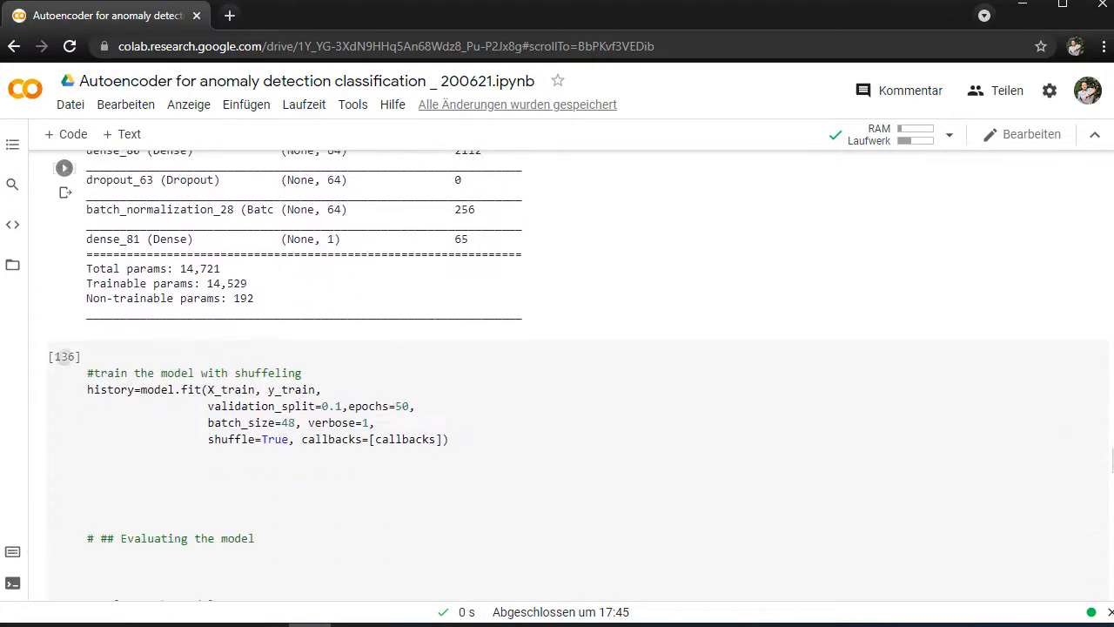
{"action": "left_click", "coordinate": [63, 357]}
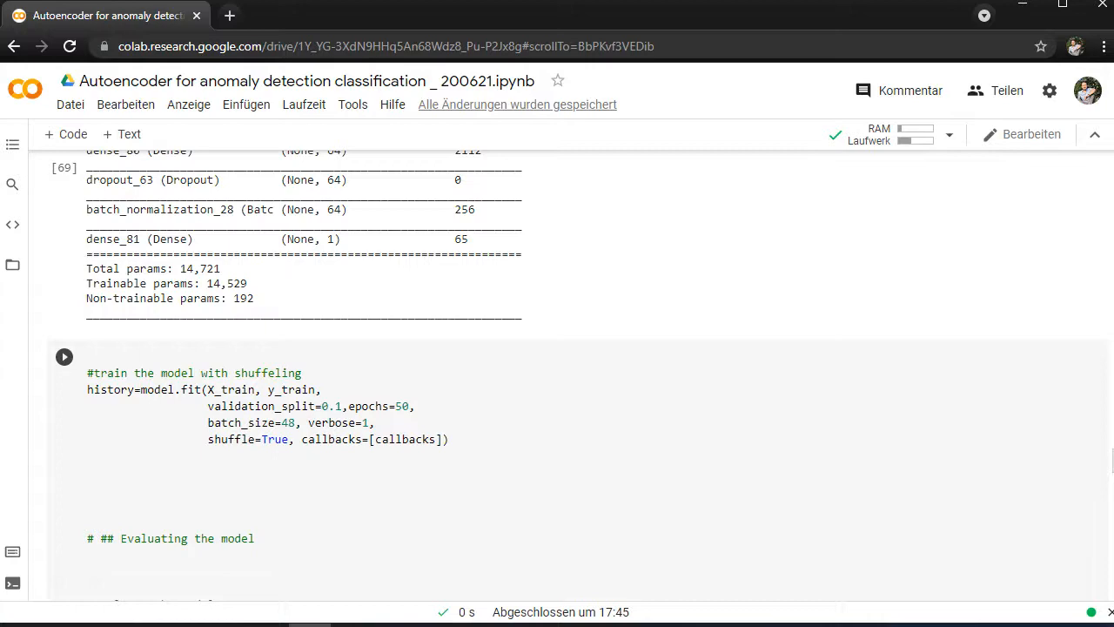
Step: Scroll past the epoch logs and 0.9893 test accuracy to the model accuracy and loss curve plots
{"action": "scroll", "scroll_direction": "down", "scroll_amount": 3}
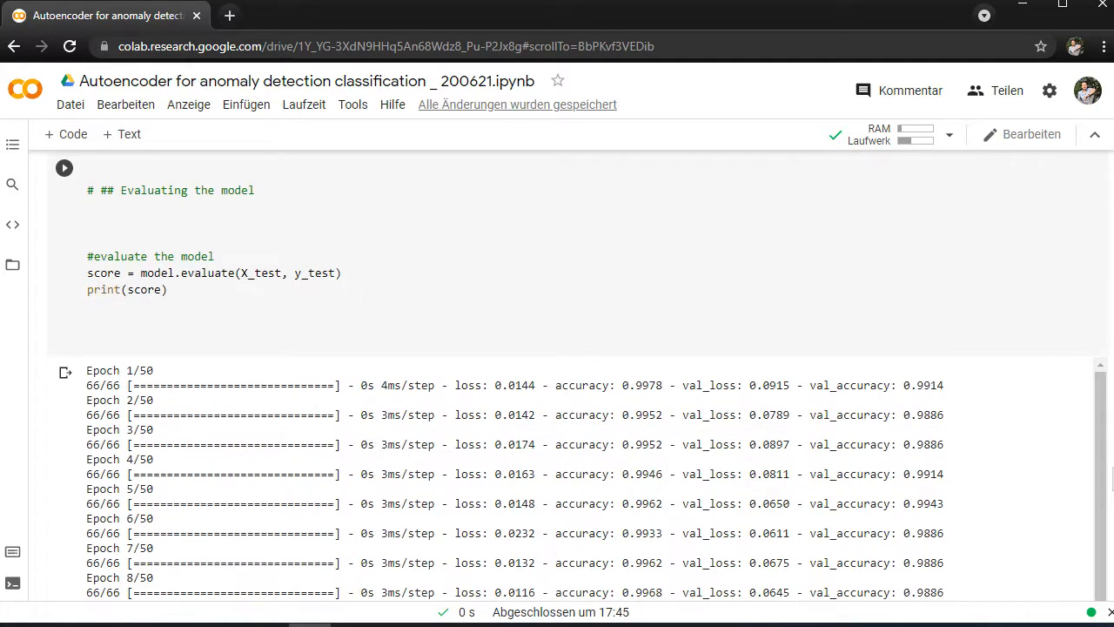
{"action": "scroll", "scroll_direction": "down", "scroll_amount": 3}
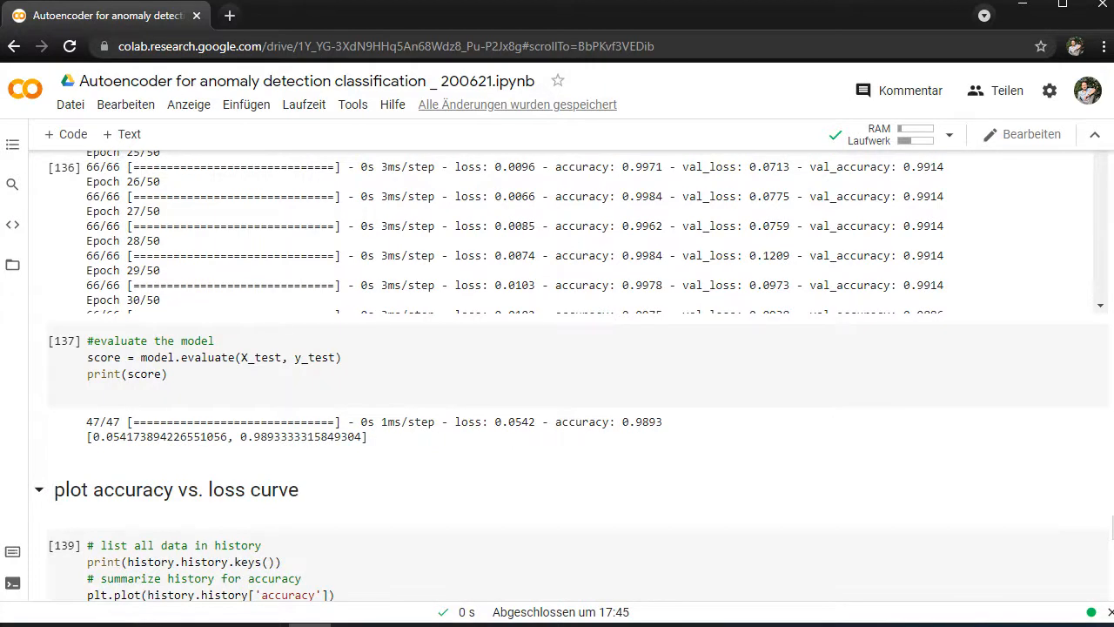
{"action": "scroll", "scroll_direction": "down", "scroll_amount": 3}
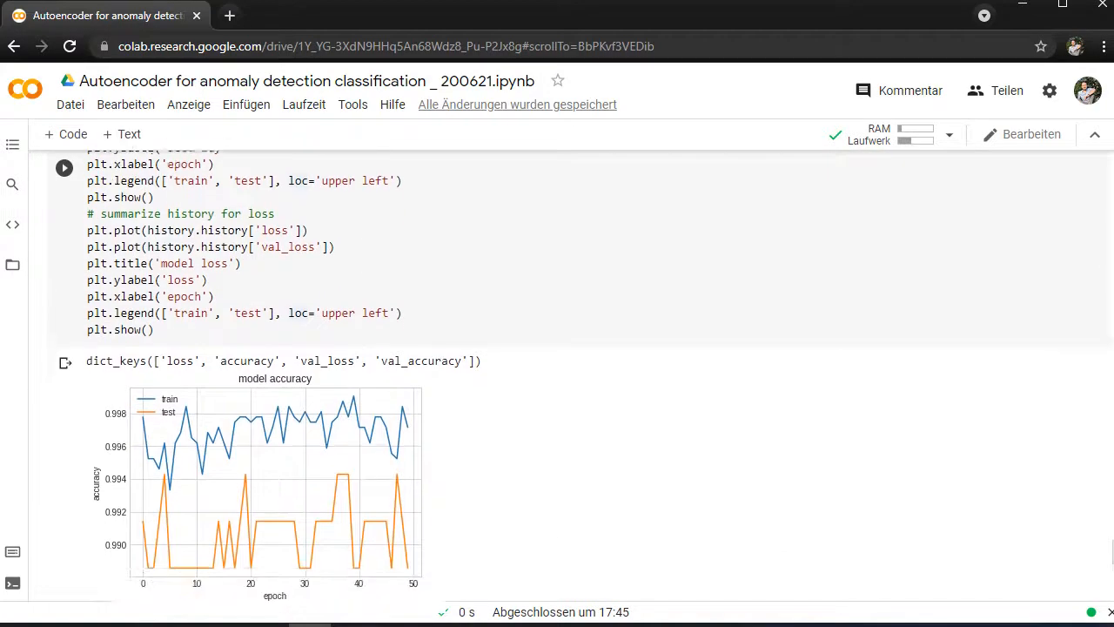
{"action": "scroll", "scroll_direction": "down", "scroll_amount": 3}
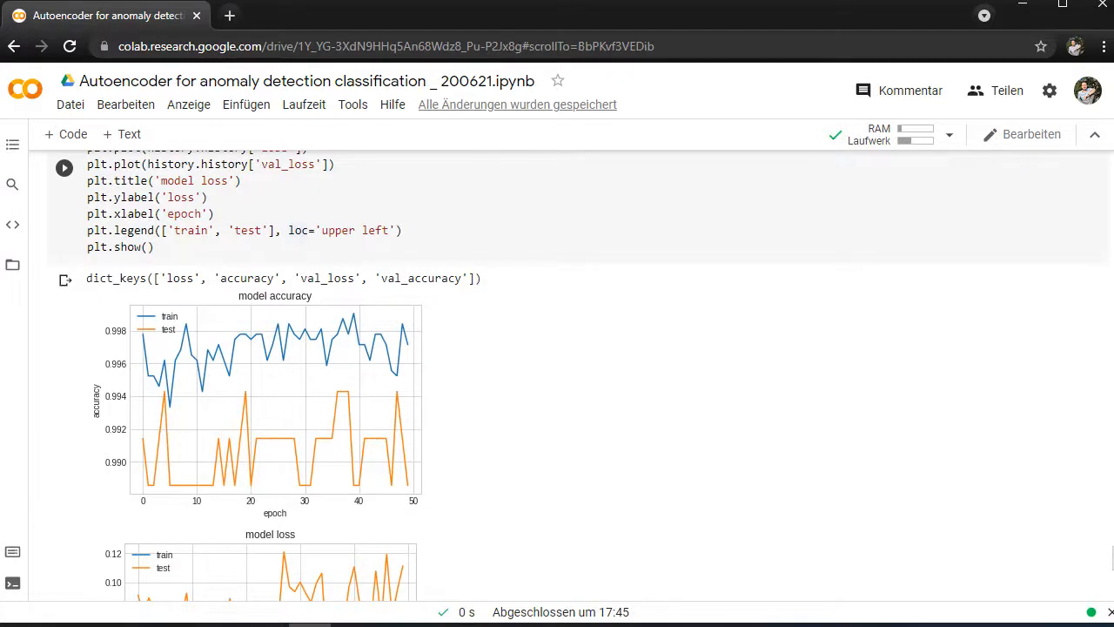
{"action": "scroll", "scroll_direction": "down", "scroll_amount": 3}
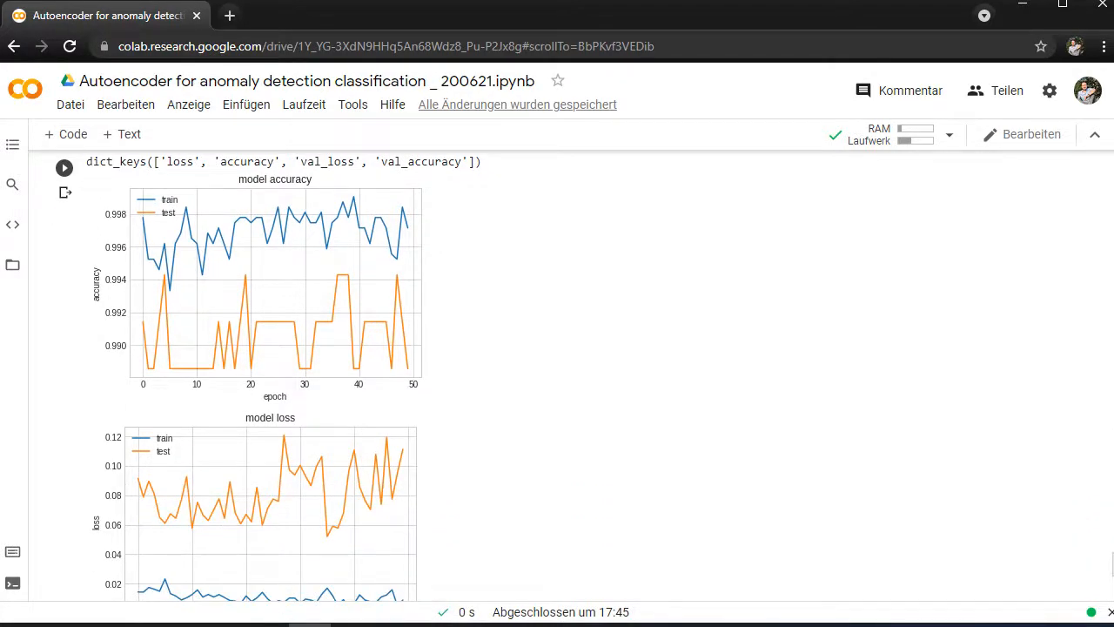
{"action": "scroll", "scroll_direction": "down", "scroll_amount": 3}
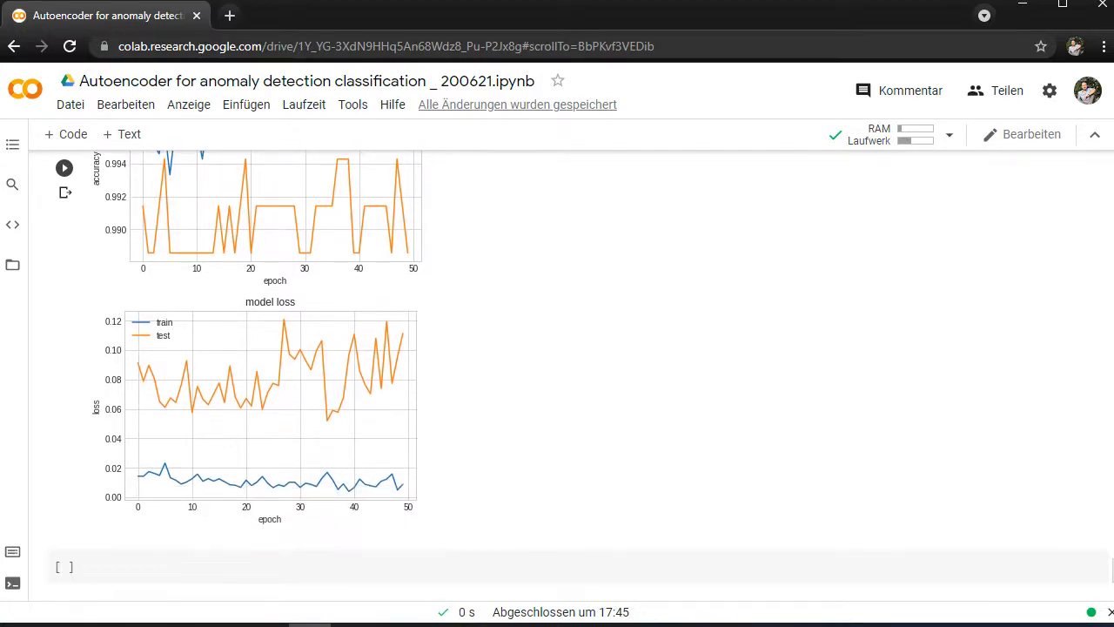